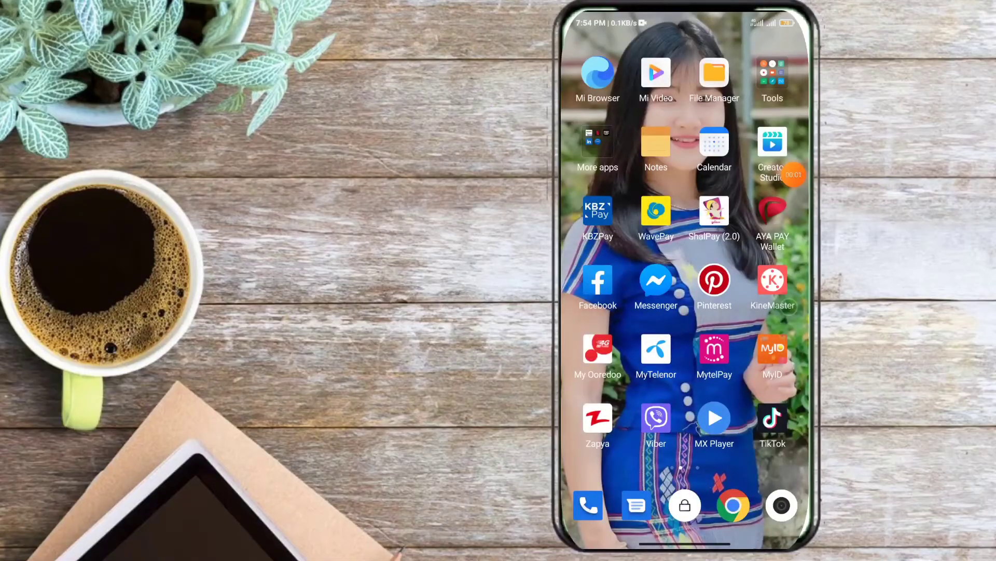
- Launch Facebook and go from the menu to Settings & privacy
click(597, 281)
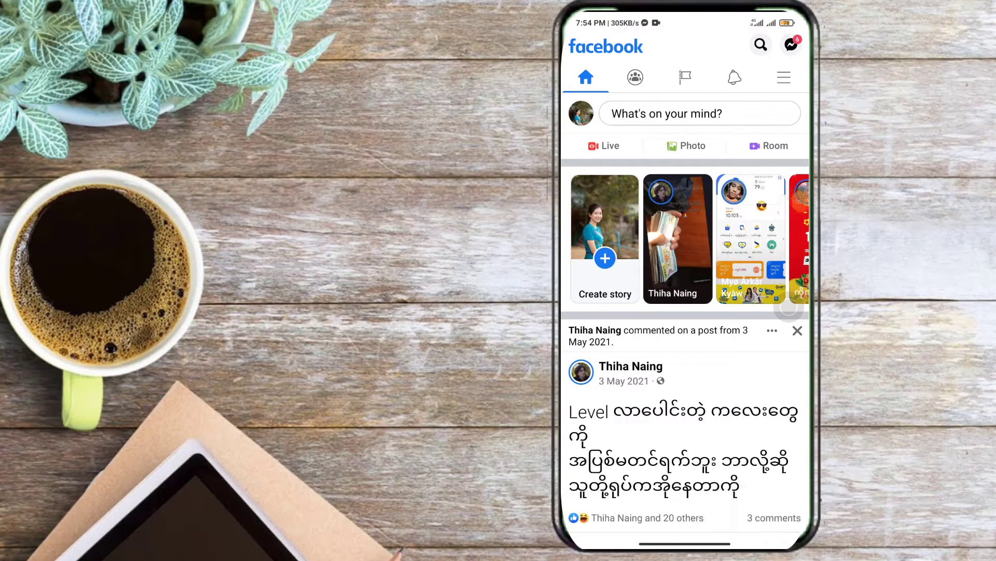
click(783, 77)
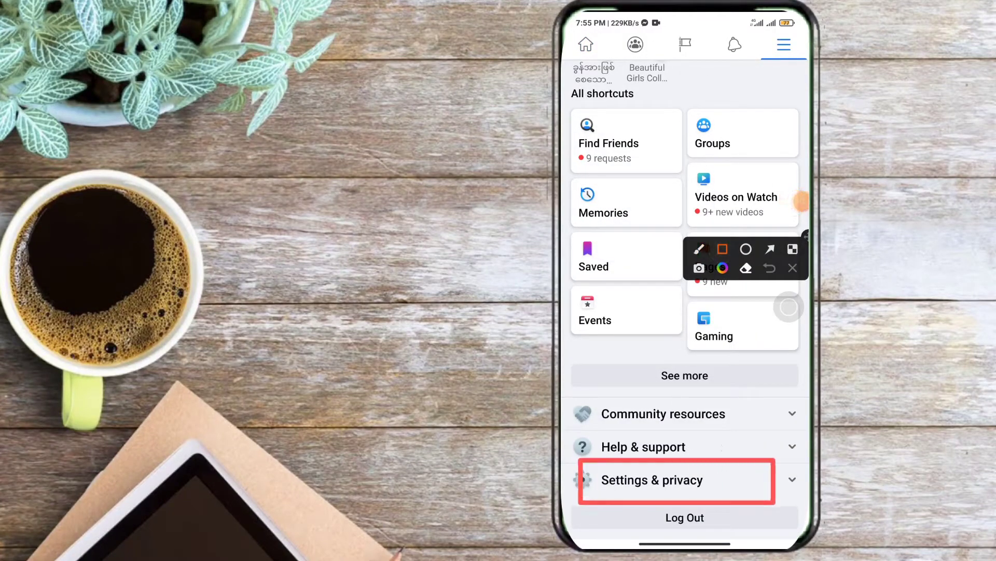
click(651, 479)
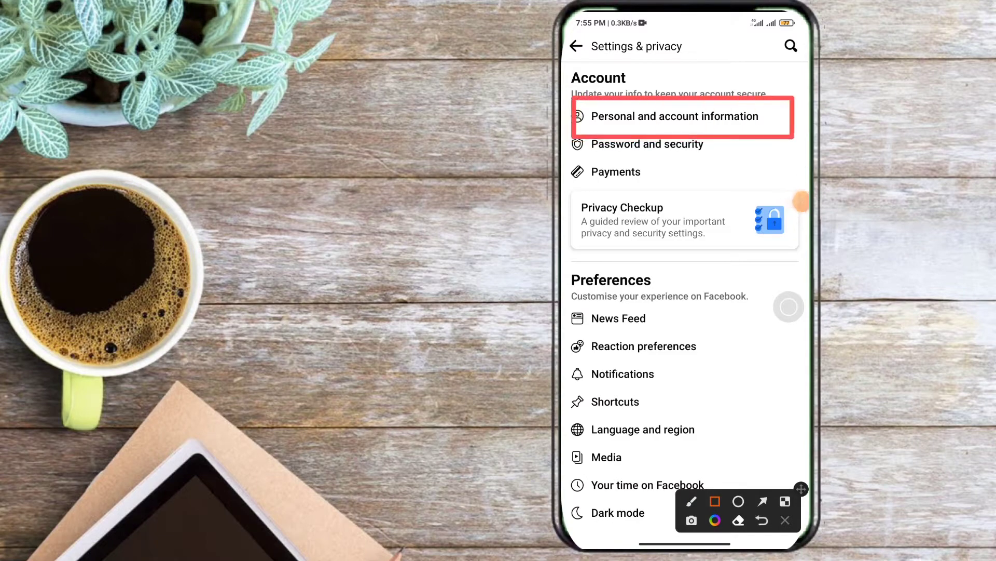
- From Personal and account information, choose Deactivate account rather than Delete, and continue
click(670, 117)
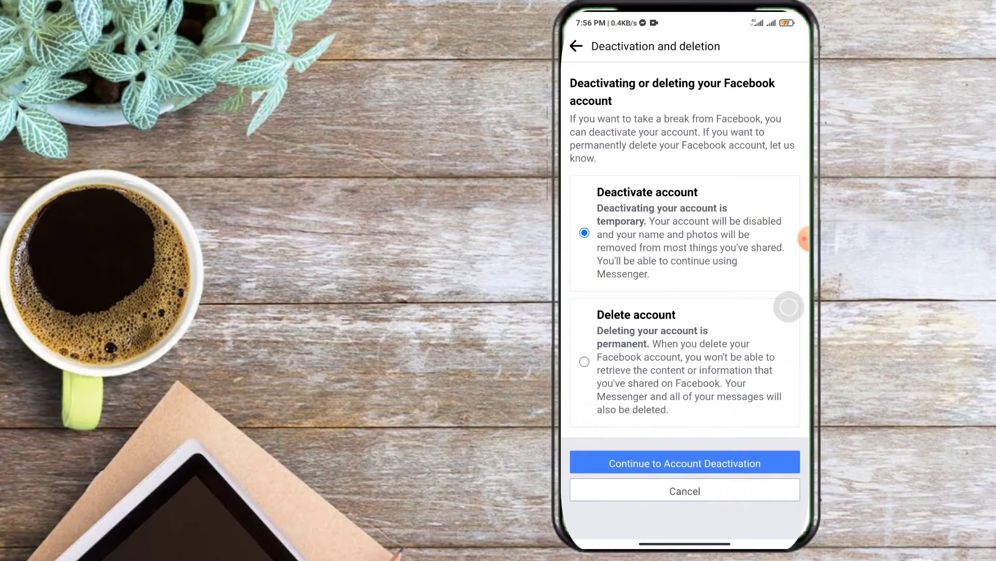
click(584, 361)
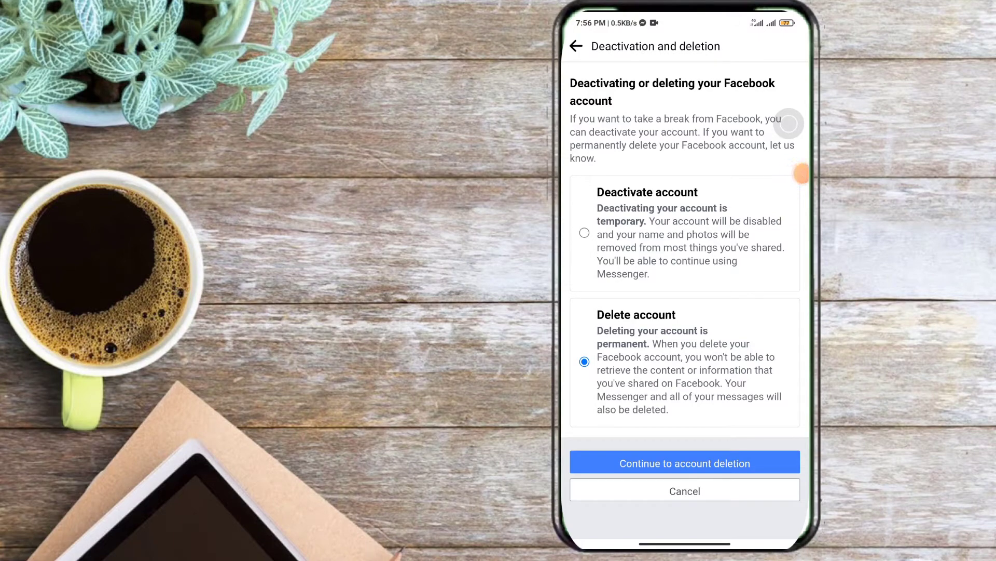
click(584, 233)
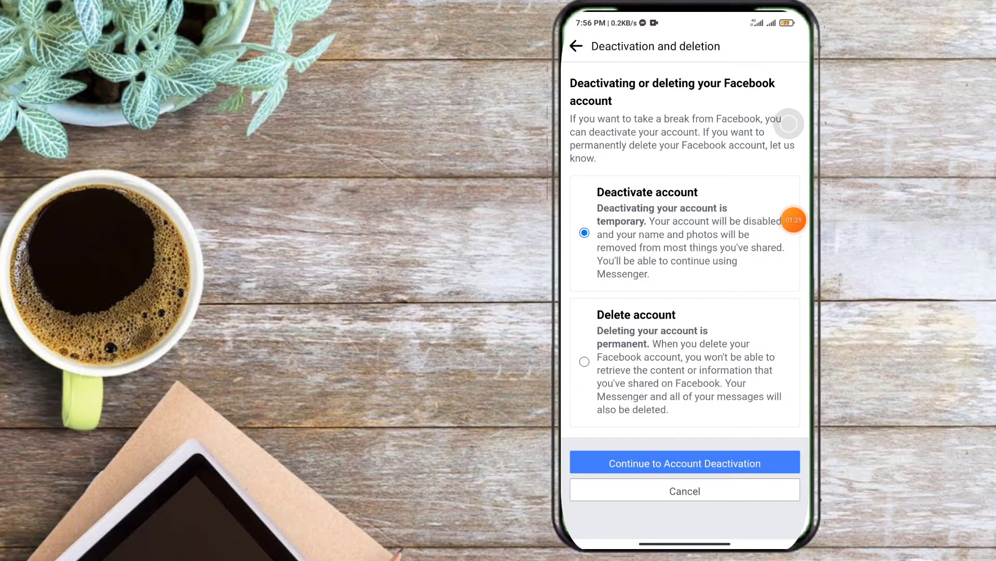
click(685, 462)
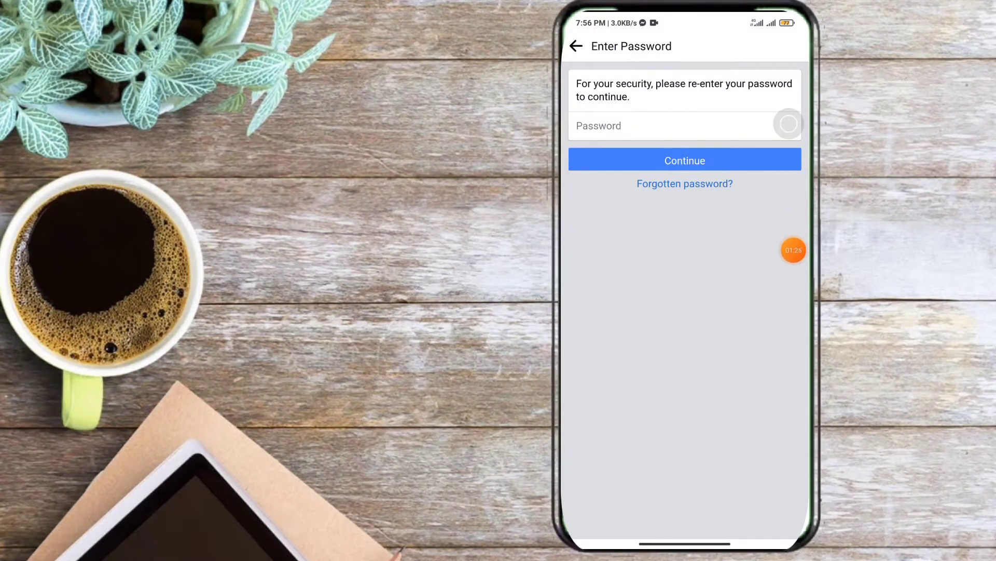
- Re-enter the account password and continue
click(793, 250)
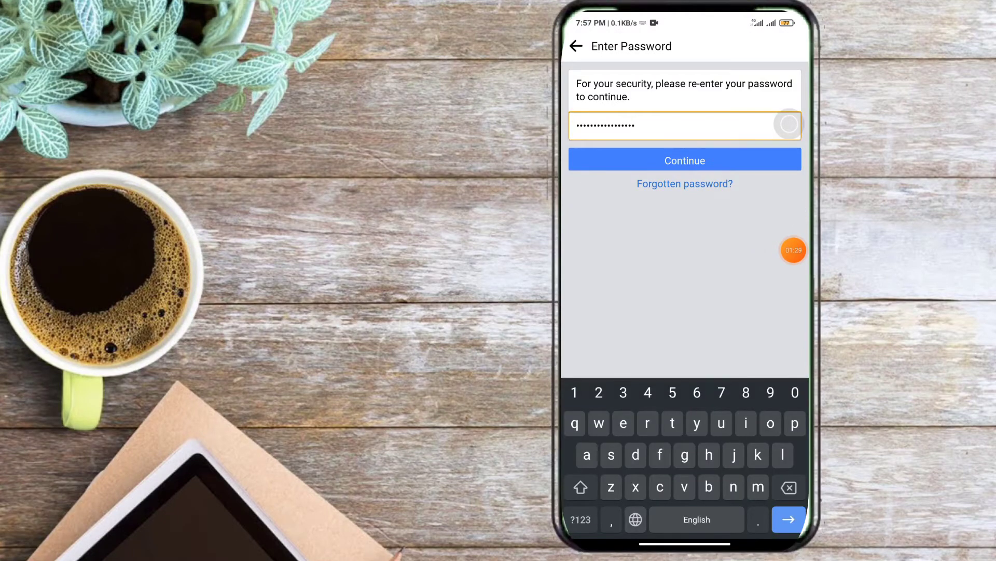
click(684, 160)
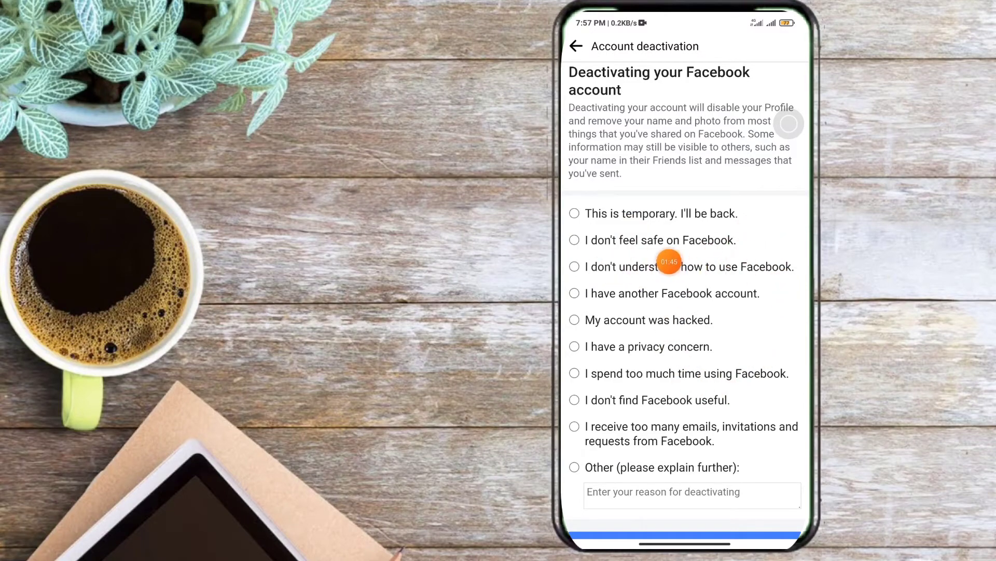
mouse_move(751, 259)
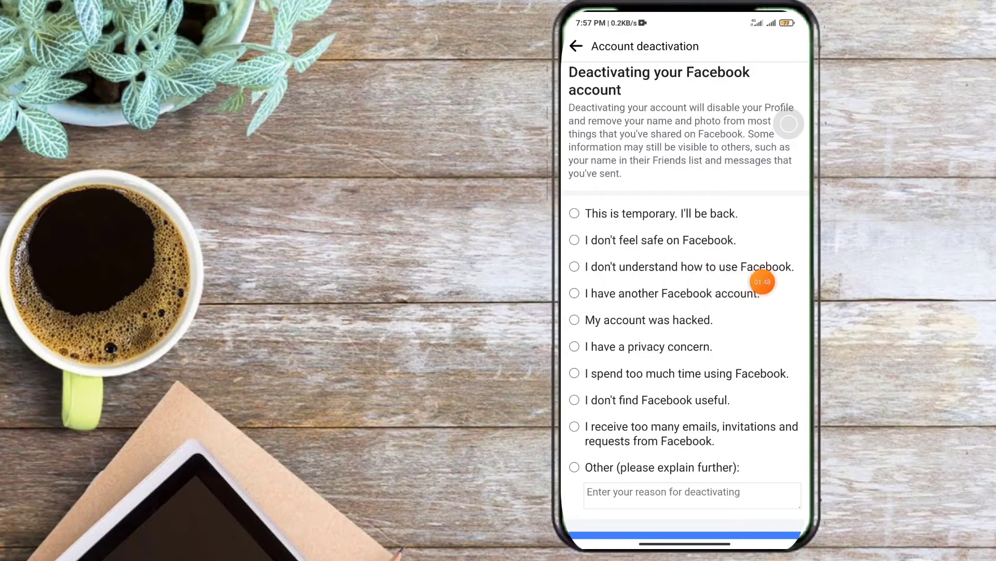
mouse_move(710, 318)
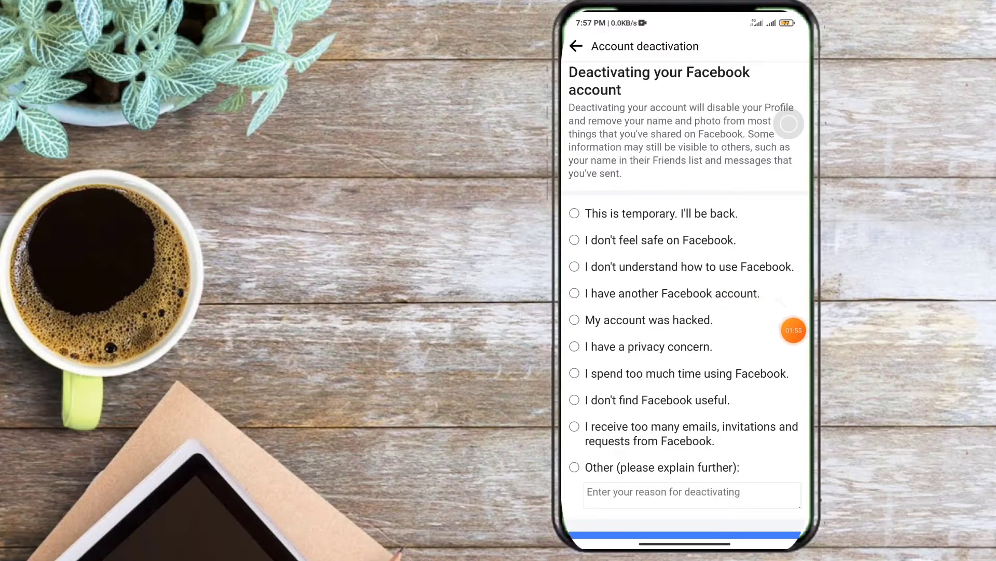
- Give "This is temporary. I'll be back." as the reason for leaving and continue
scroll(up, 3)
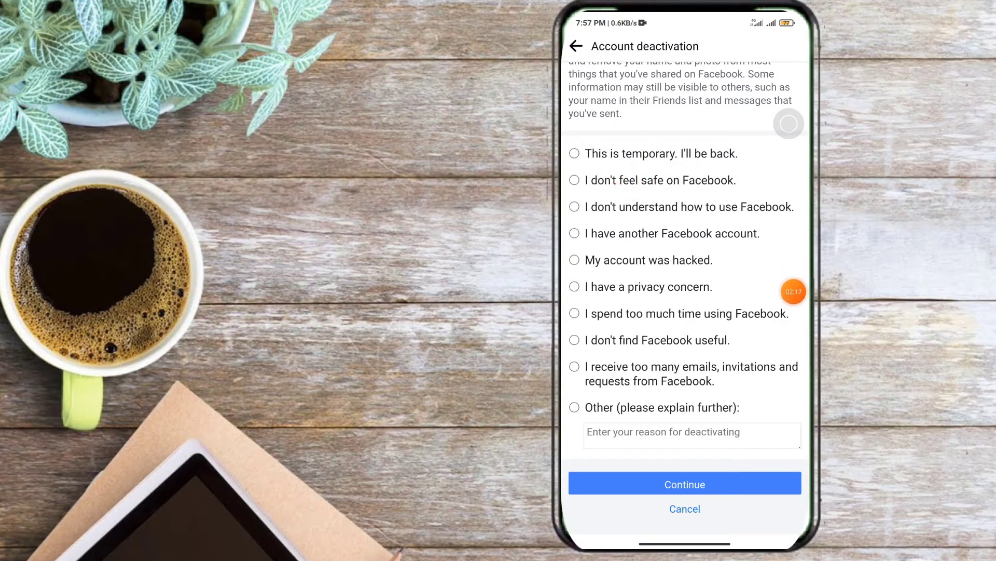
click(574, 153)
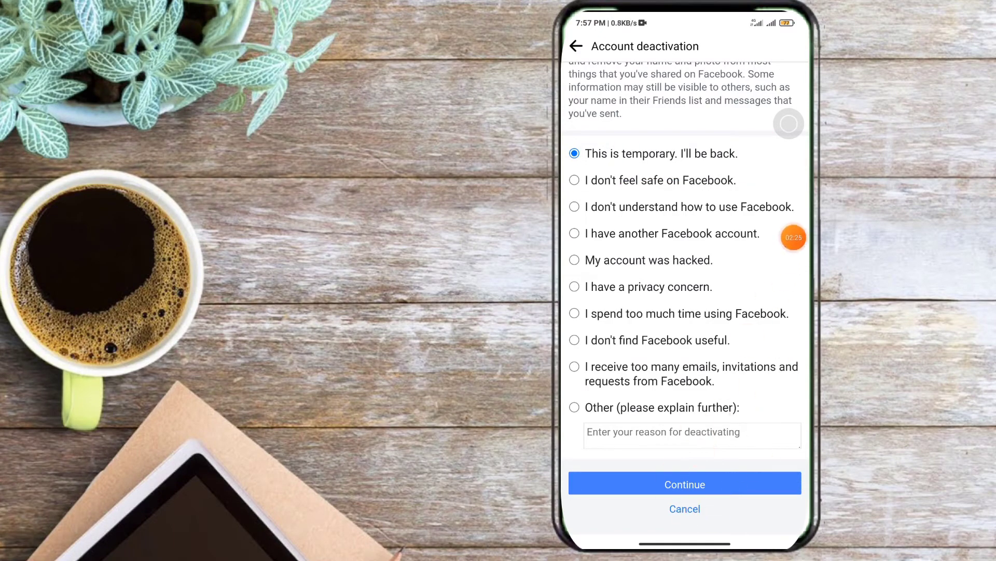
click(685, 483)
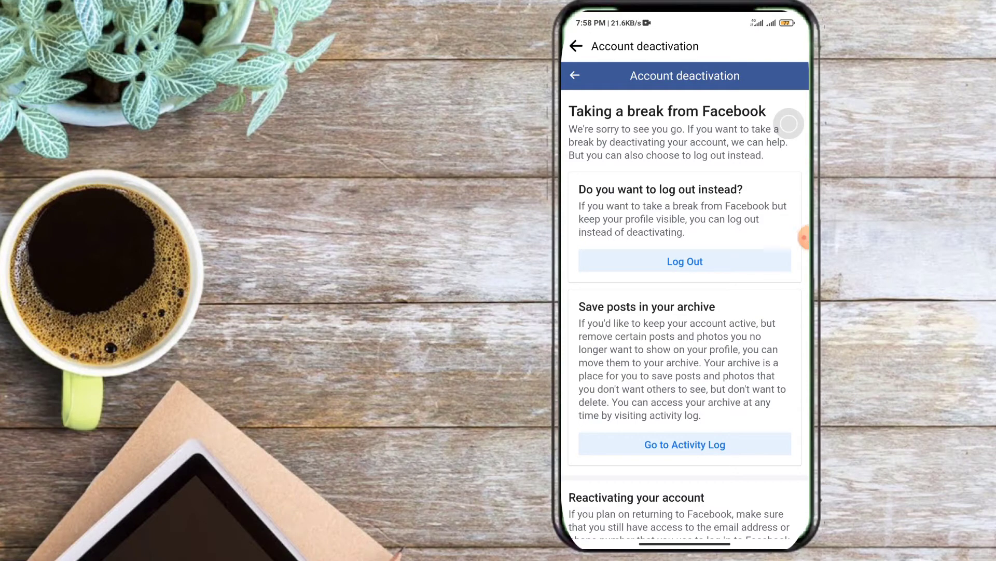
- Keep automatic reactivation at 7 days and continue to the final confirmation
scroll(up, 3)
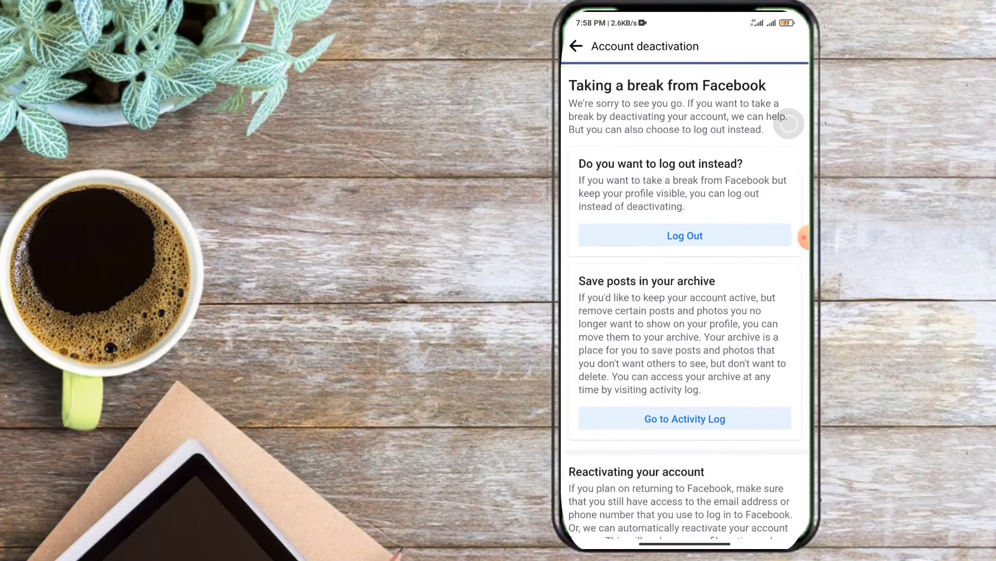
scroll(down, 3)
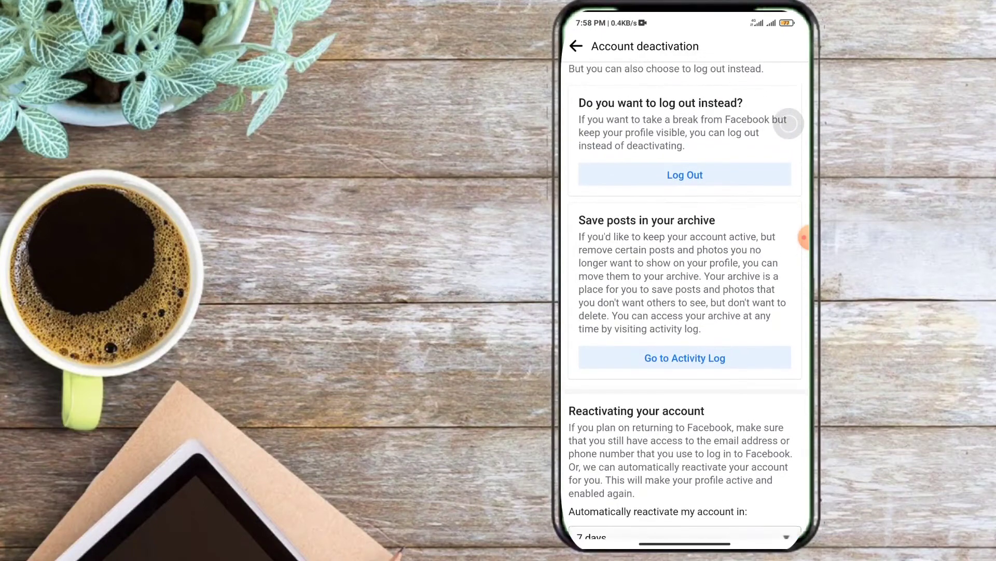
scroll(down, 3)
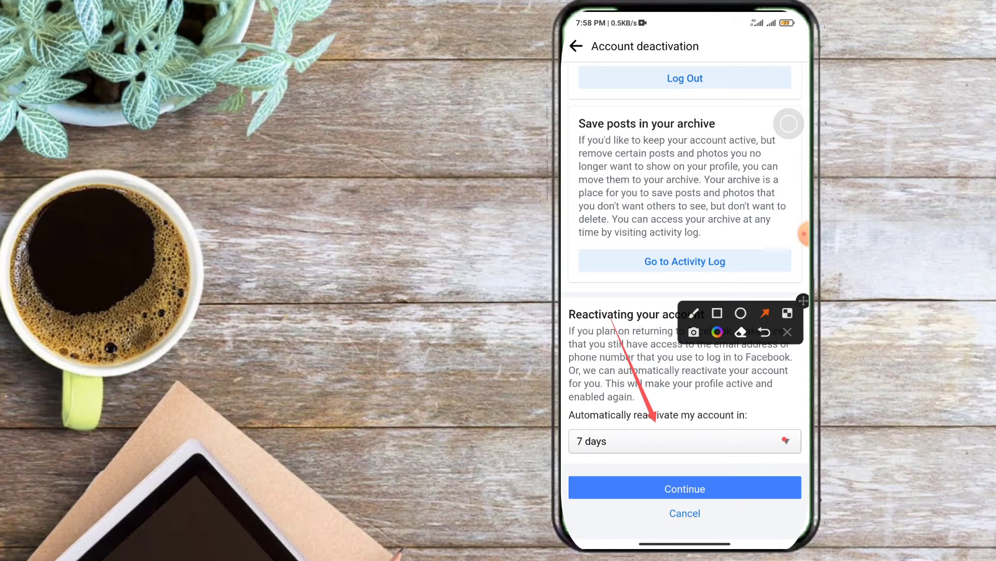
click(685, 441)
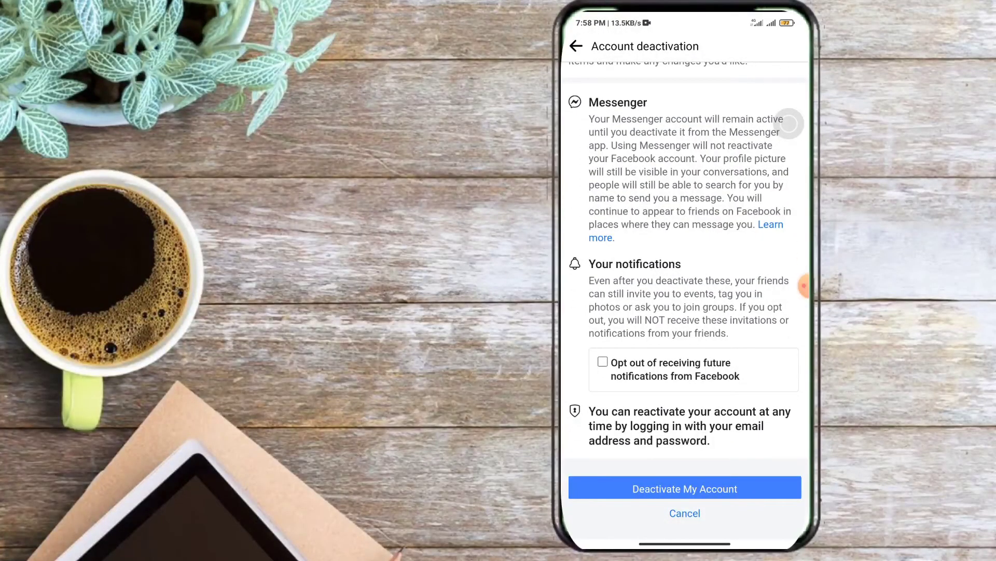
- Confirm deactivation, dismiss Session Expired, and reopen Facebook from the home screen
scroll(down, 3)
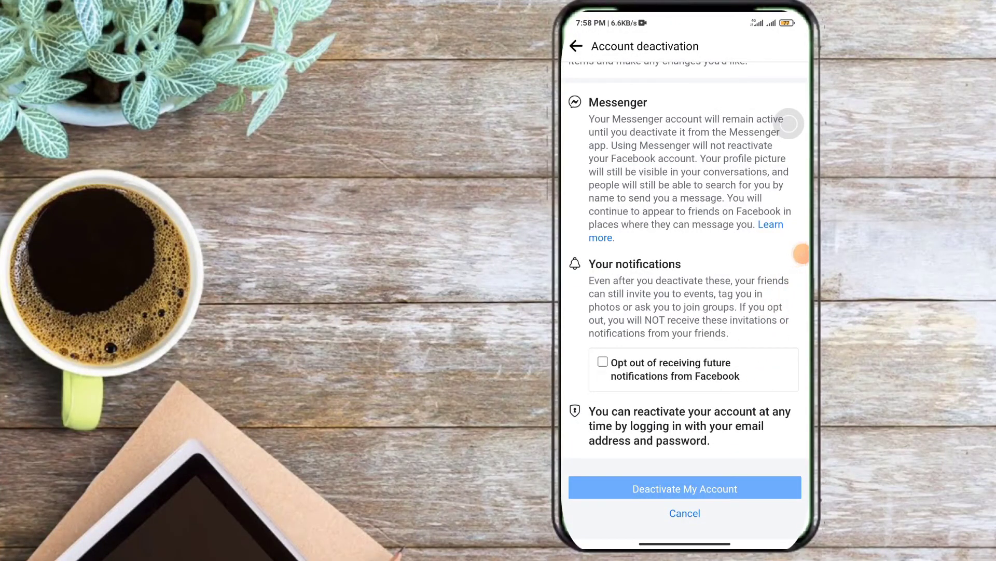
click(685, 488)
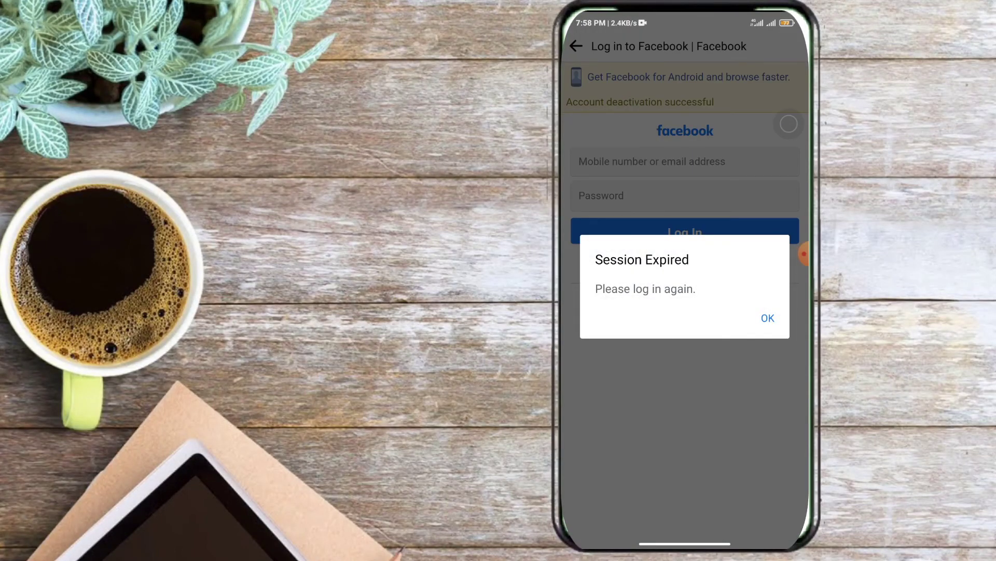
click(767, 318)
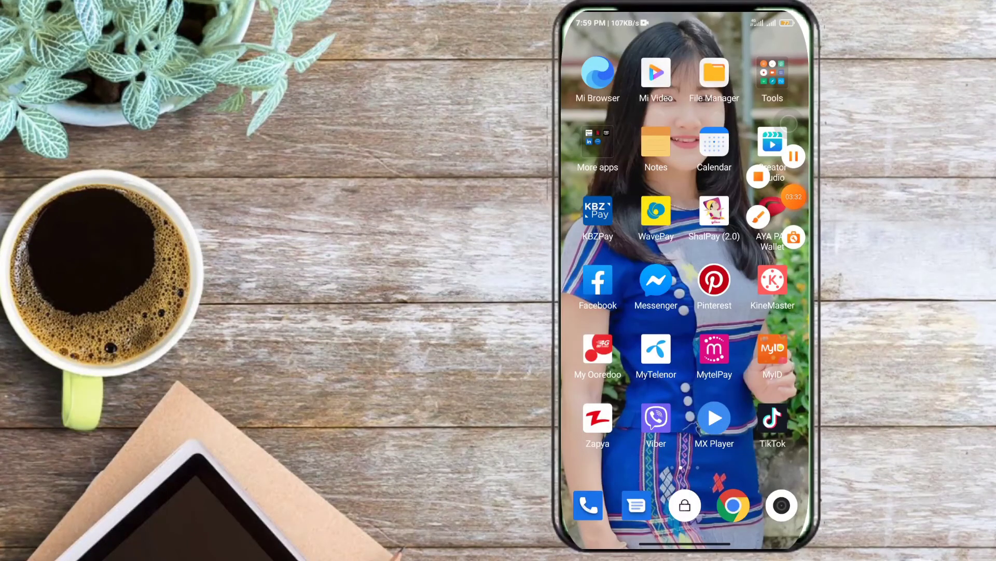
click(597, 280)
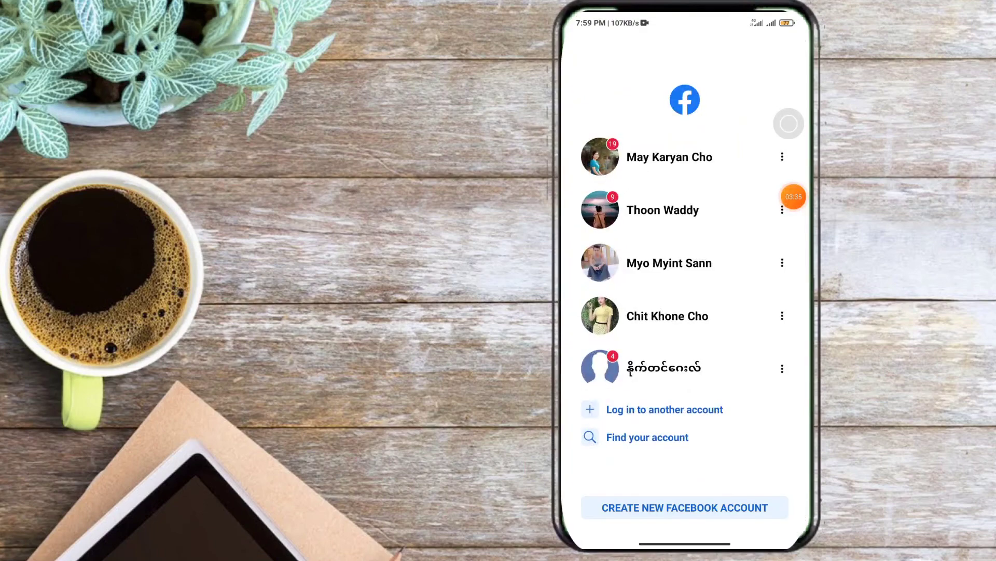